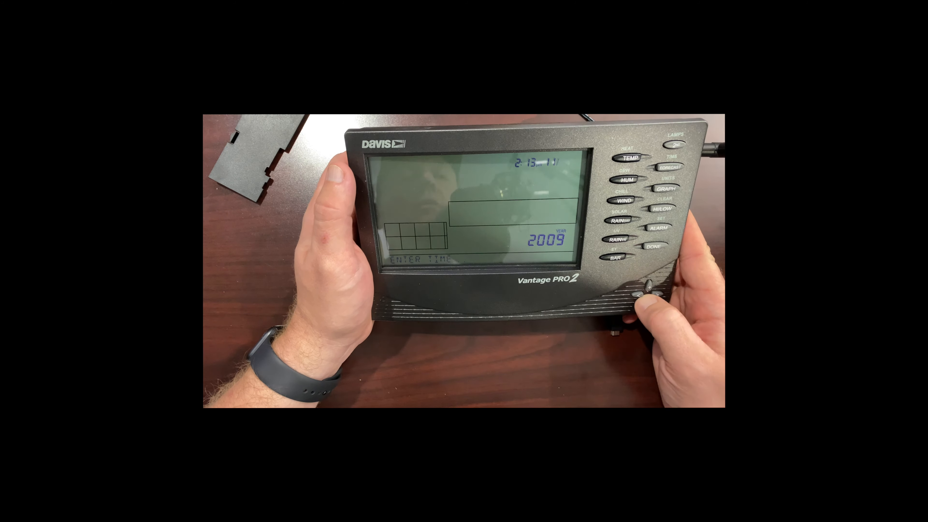
Step: Run the WL605FULL installer from Downloads through setup to Installation Complete and close it
click(657, 245)
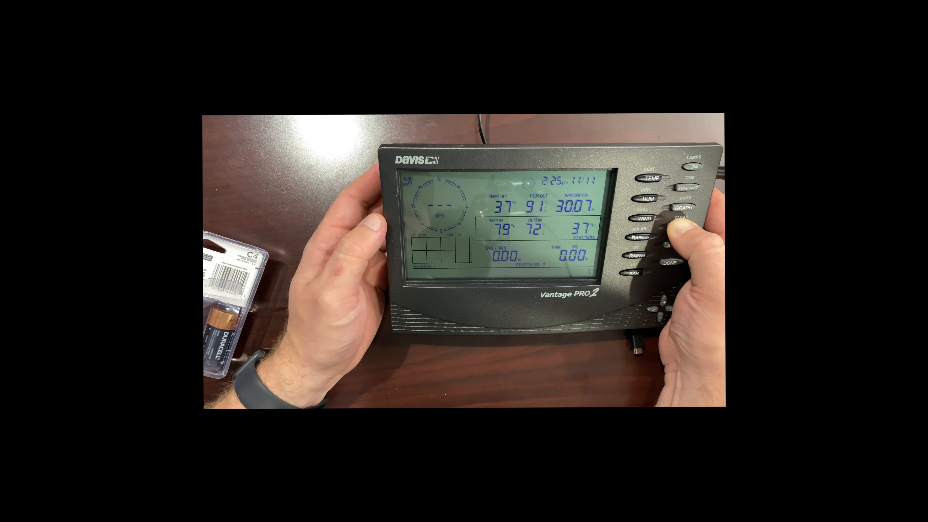
click(684, 221)
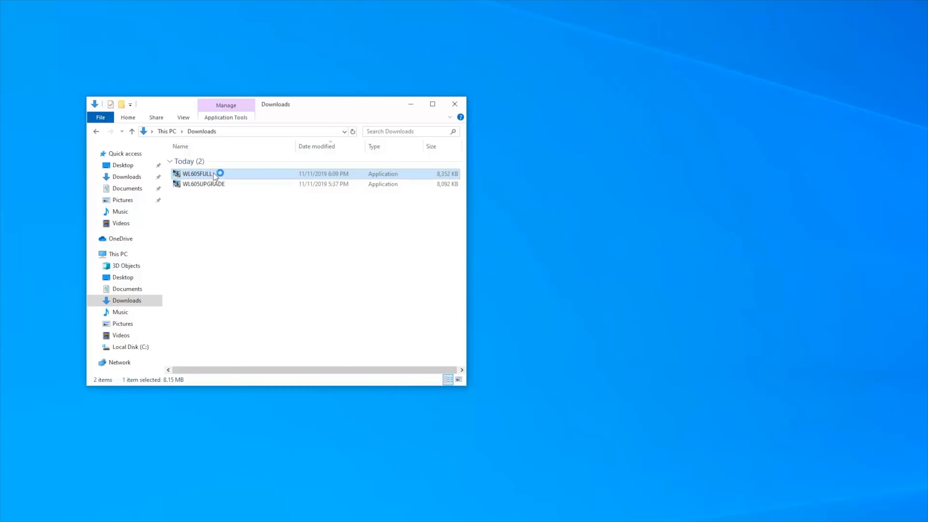
double_click(197, 173)
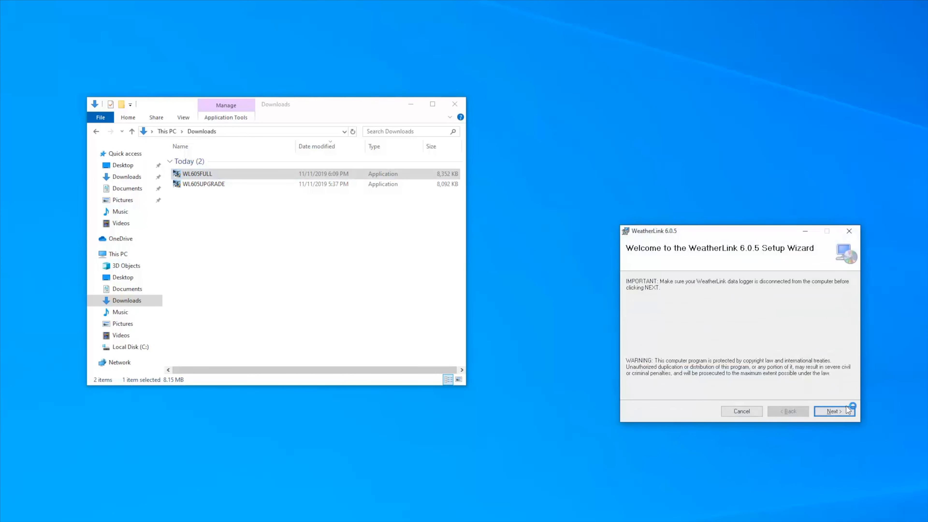
click(833, 411)
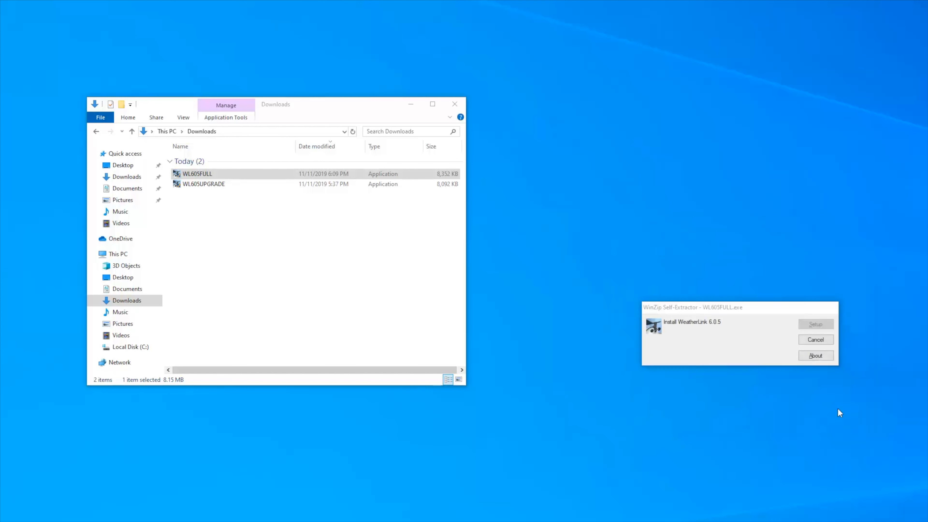
click(815, 324)
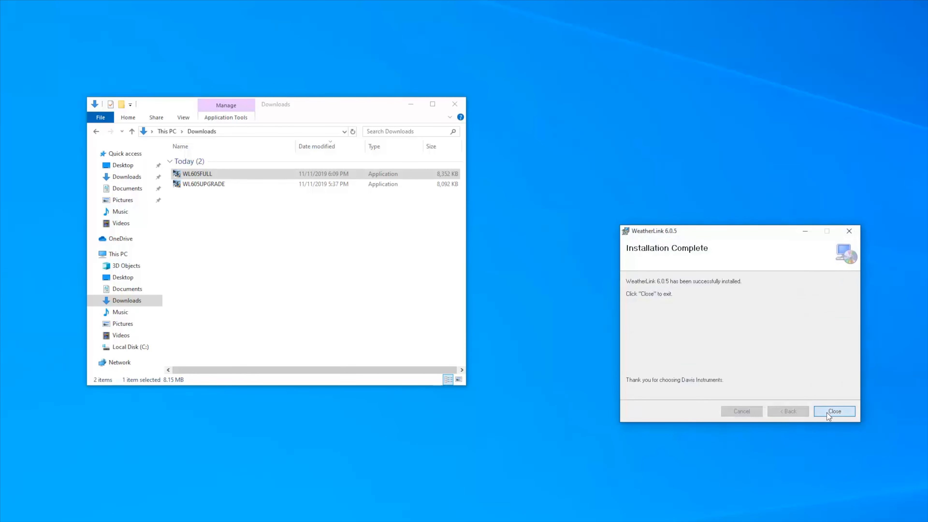
click(834, 411)
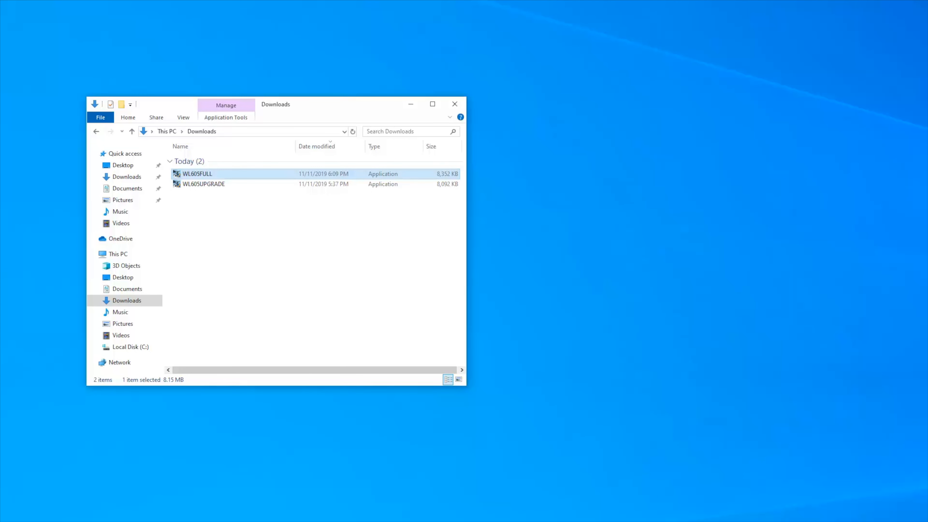
Step: Start WeatherLink for the first time and create a new station named NewTest
double_click(197, 174)
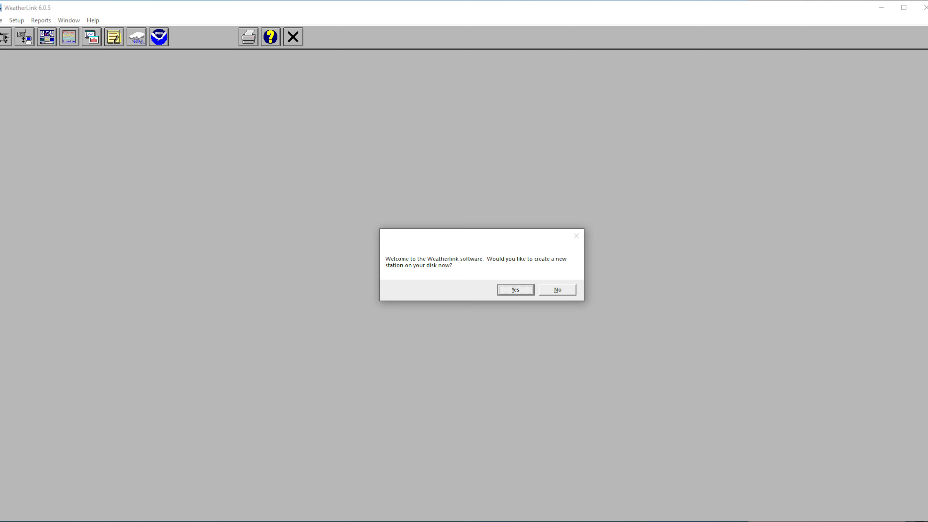
click(514, 290)
text(NewTest)
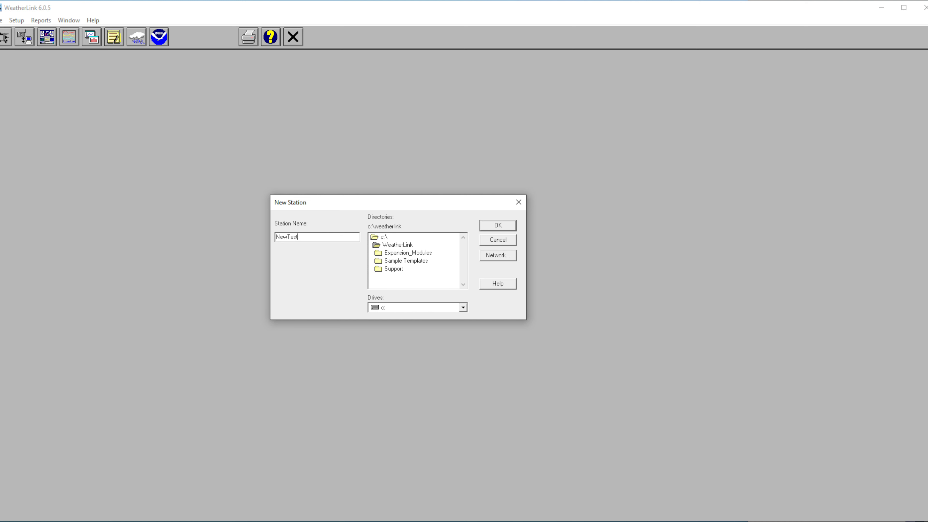
click(498, 225)
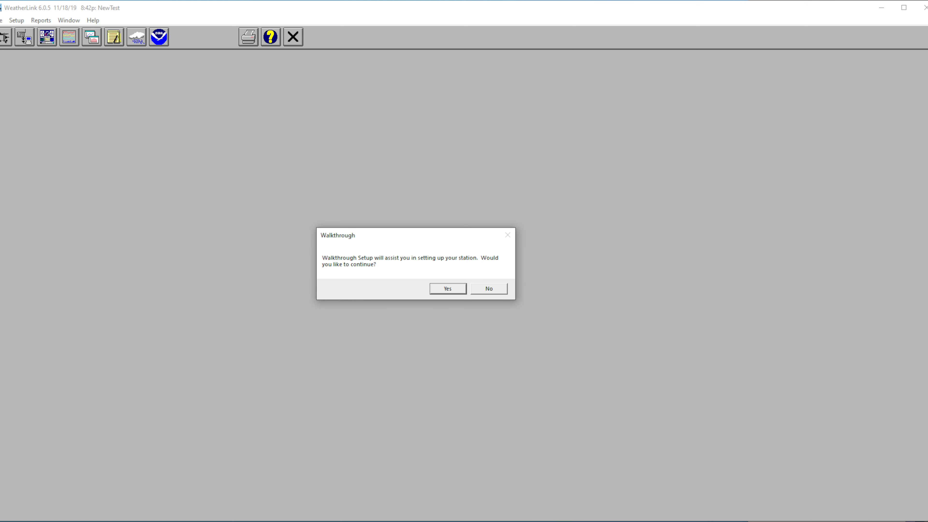
Step: Begin the guided walkthrough for NewTest and accept USB as the communications port
click(447, 288)
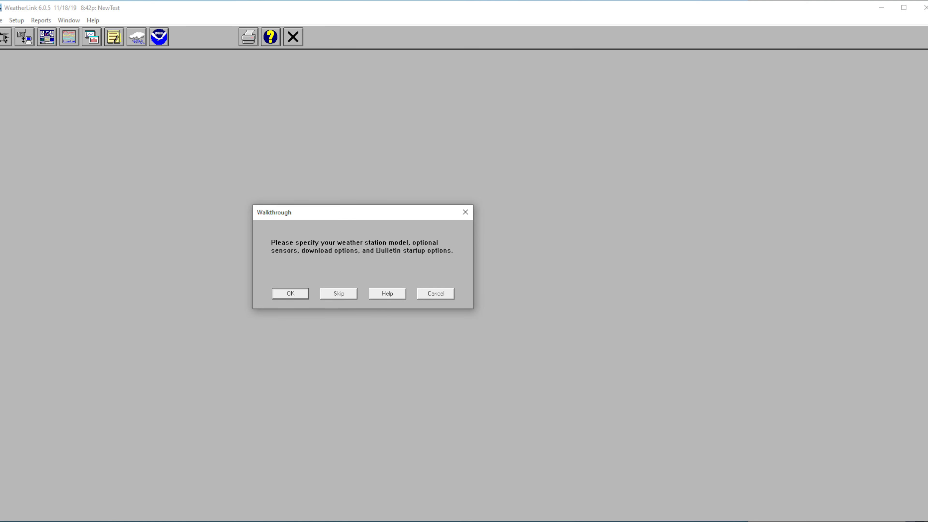
click(289, 293)
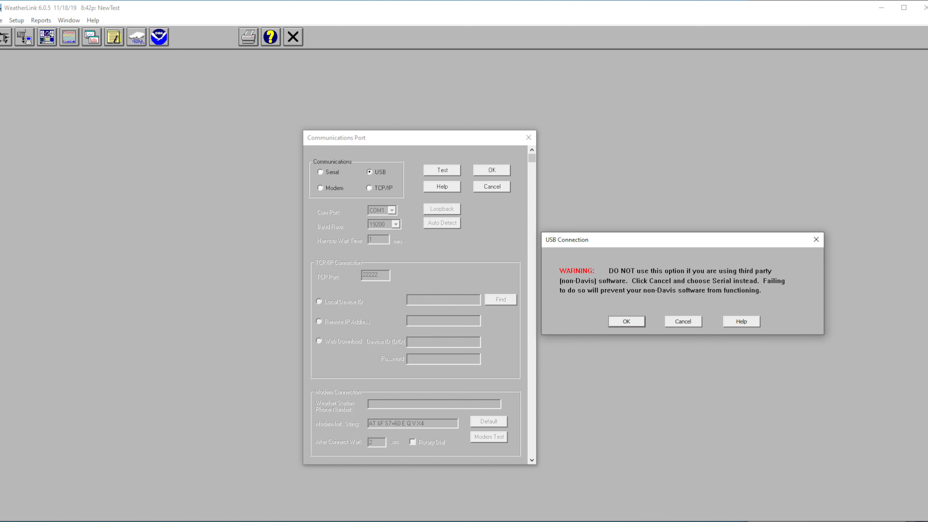
click(626, 321)
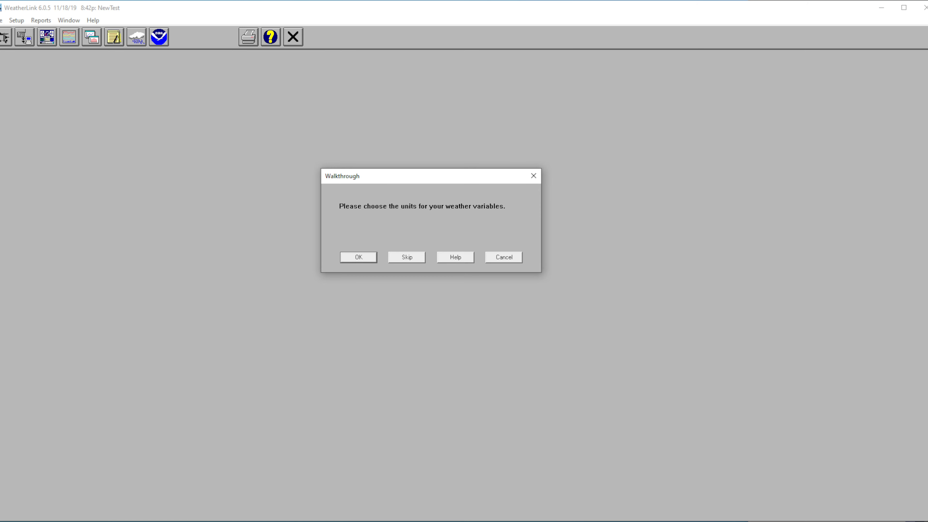
Step: Accept the default weather variable units and advance to the barometer prompt
click(358, 256)
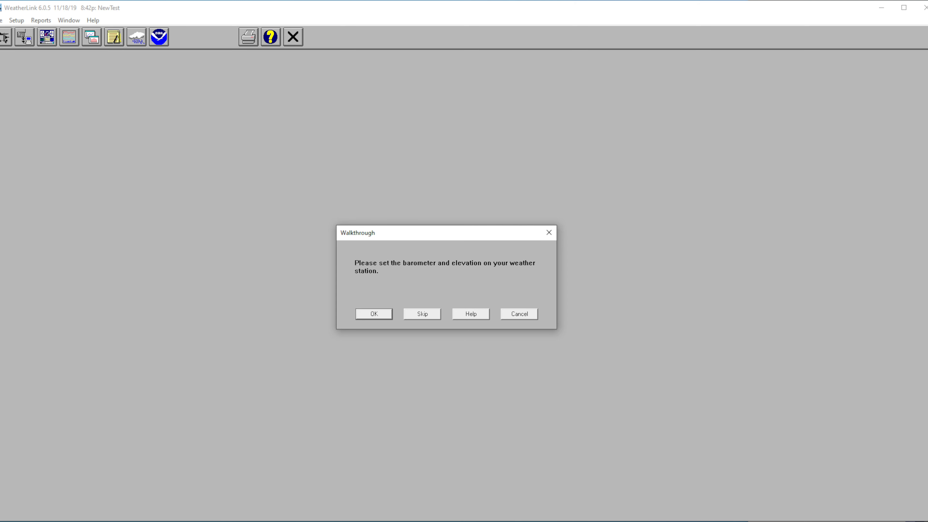
Step: Accept the barometer and elevation step and advance to the rain calibration prompt
click(372, 314)
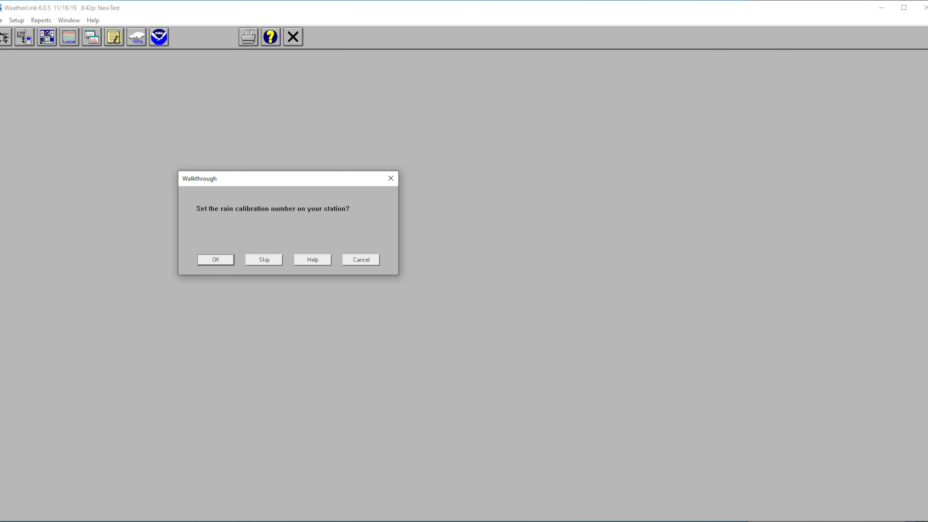
Step: Confirm the rain calibration number for a .01 in rain collector
click(214, 259)
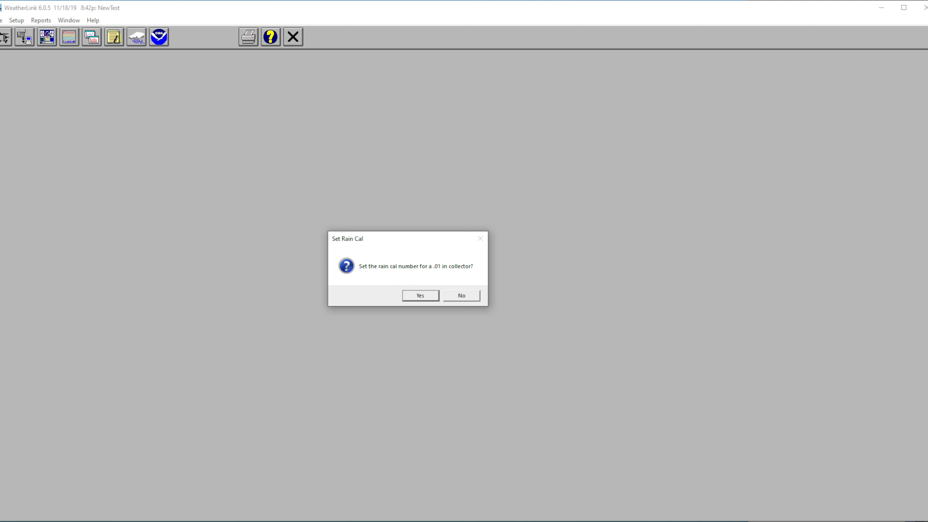
click(419, 295)
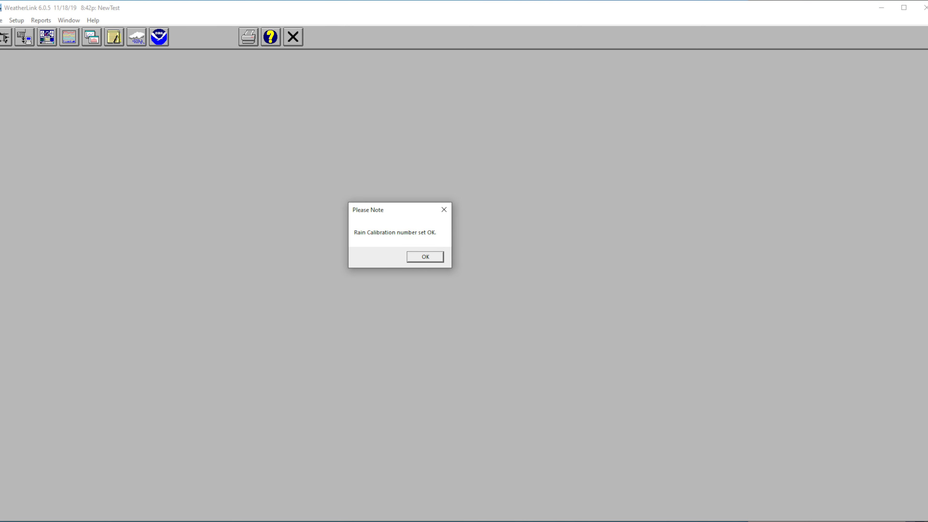
click(424, 256)
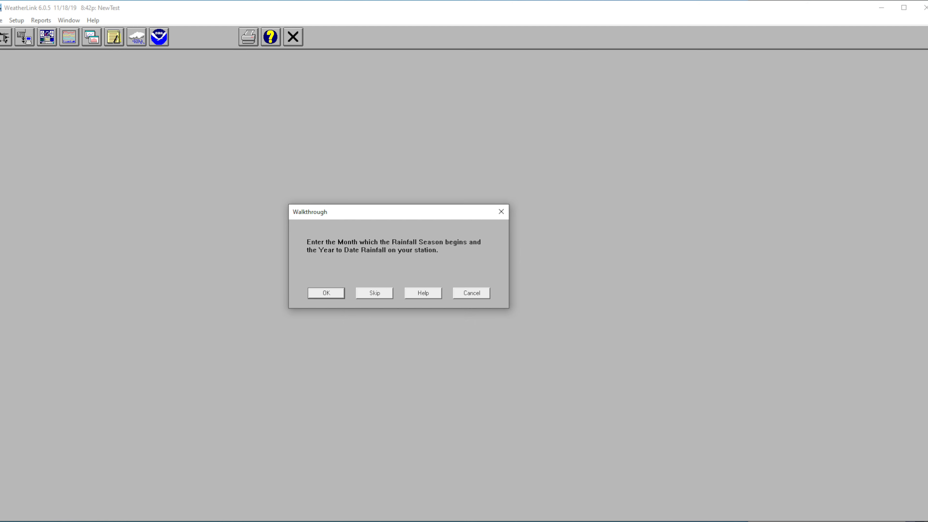
Step: Record 50.80 in year-to-date rainfall with the season starting in January
click(324, 293)
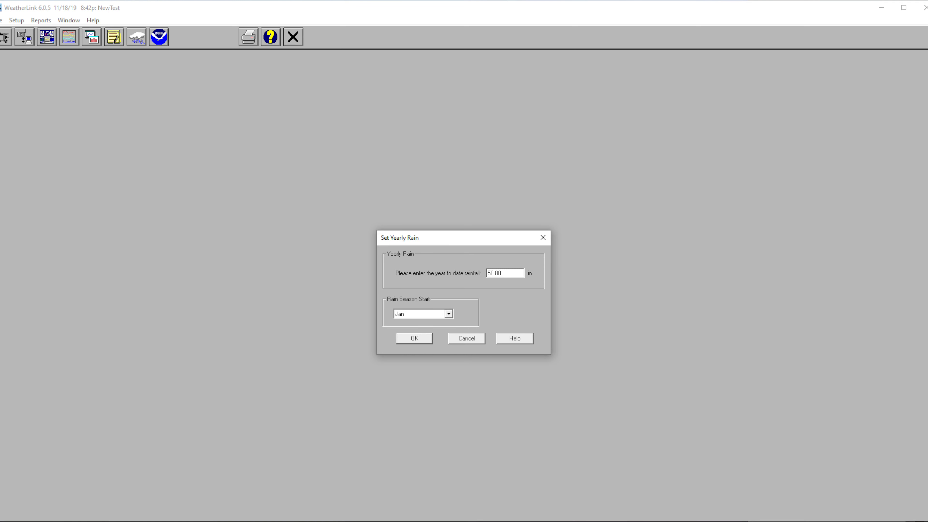
click(414, 338)
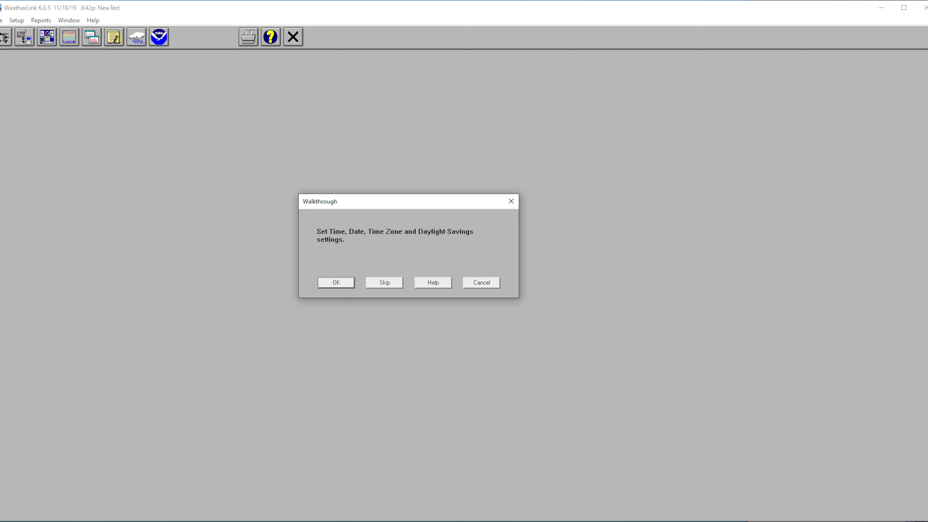
Step: Set the station clock to 8:54p on 11/18/19, Eastern Time, daylight savings auto-detected
click(335, 282)
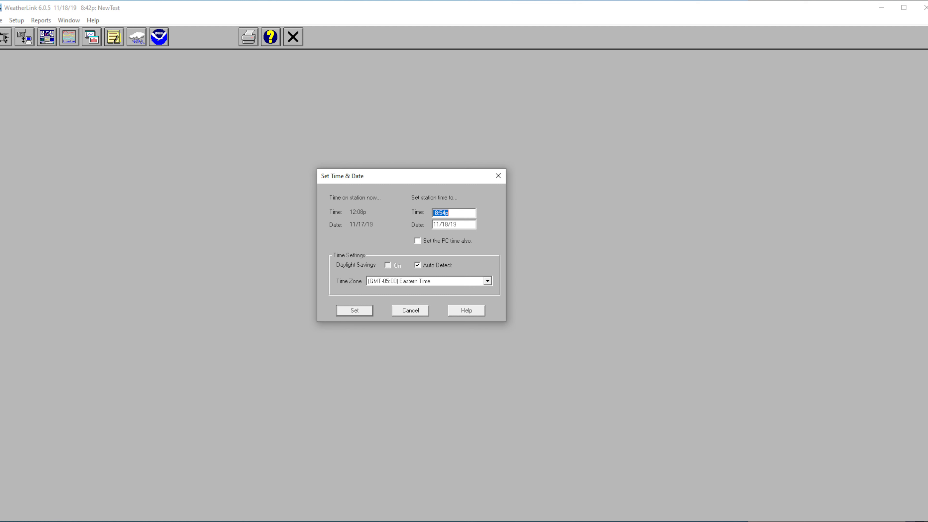
click(353, 310)
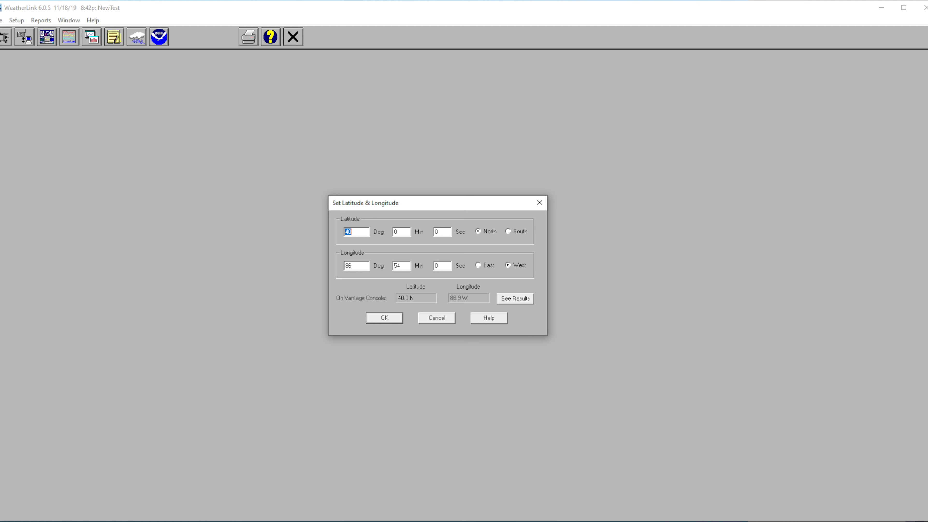
Step: Confirm the station at 40° North, 86°54' West and proceed to the wind cup step
click(384, 318)
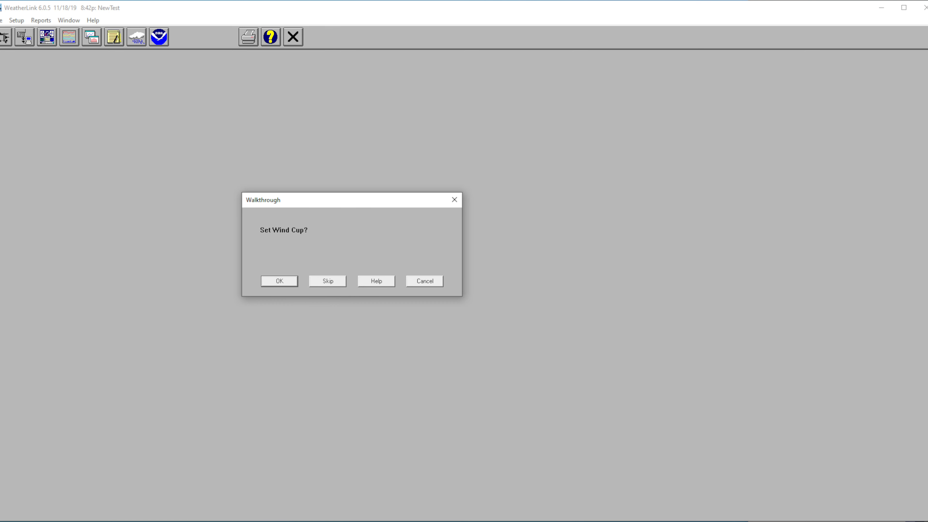
click(279, 280)
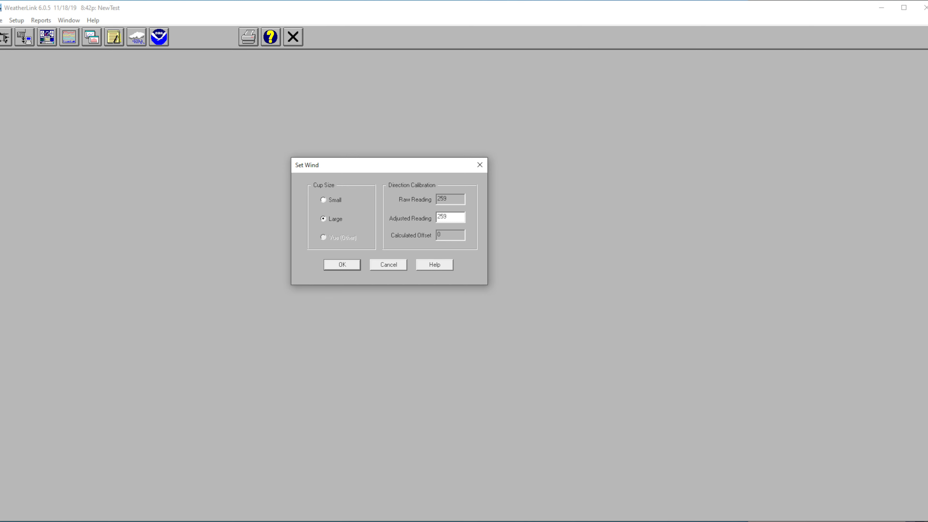
Step: Confirm large wind cups with the direction reading left at 259
click(342, 264)
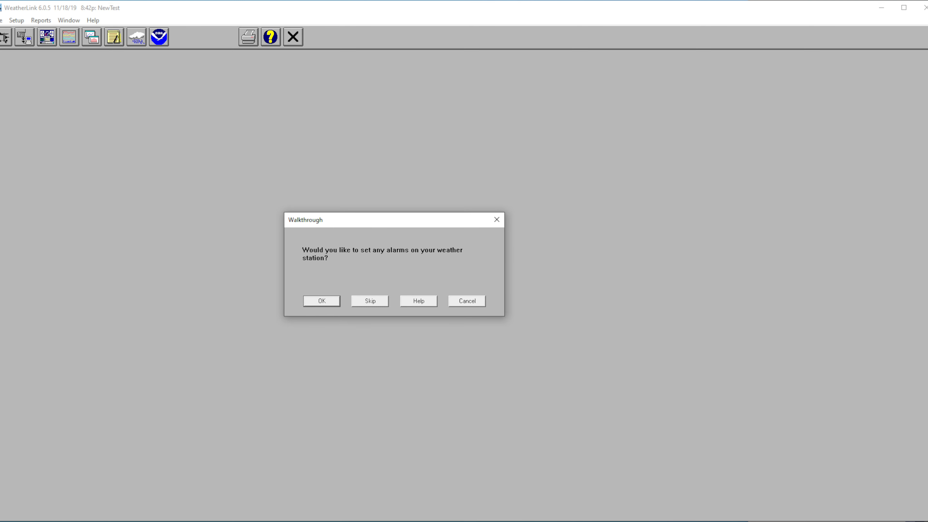
Step: Skip the station alarms and the WeatherLink.com data upload prompts
click(321, 301)
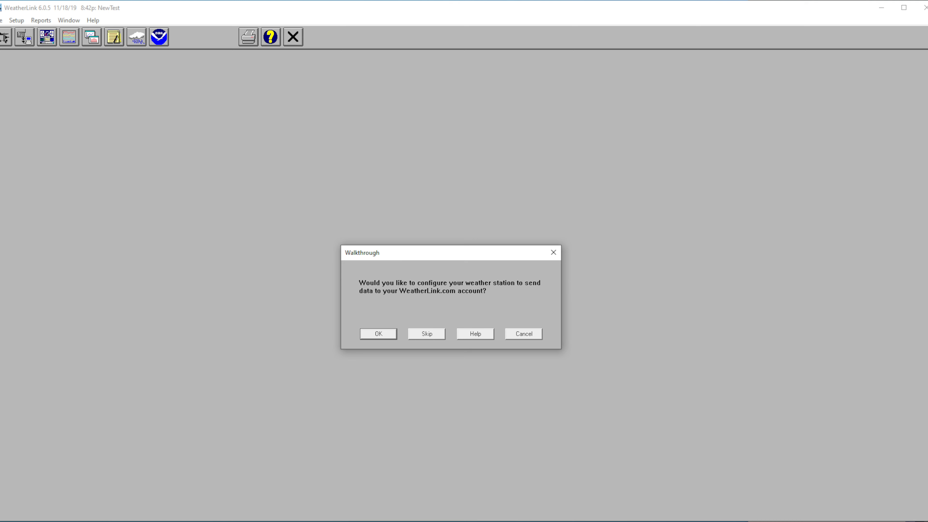
click(425, 333)
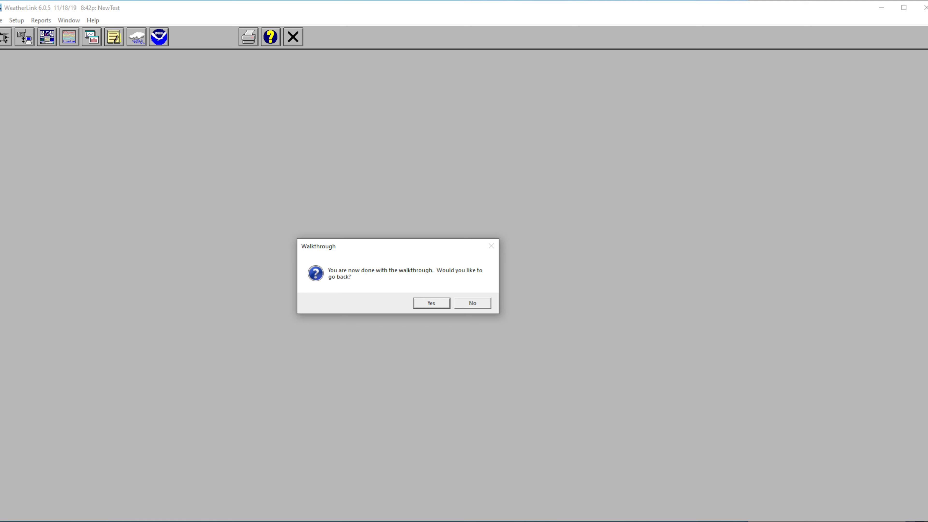
click(471, 303)
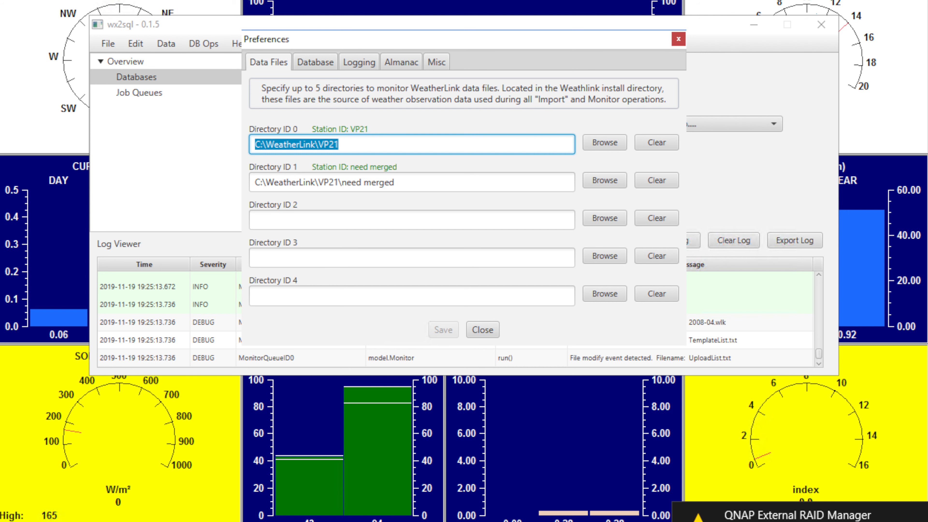
Step: Review the Logging and Almanac preference tabs for Bloomfield, Indiana, then close Preferences
click(358, 61)
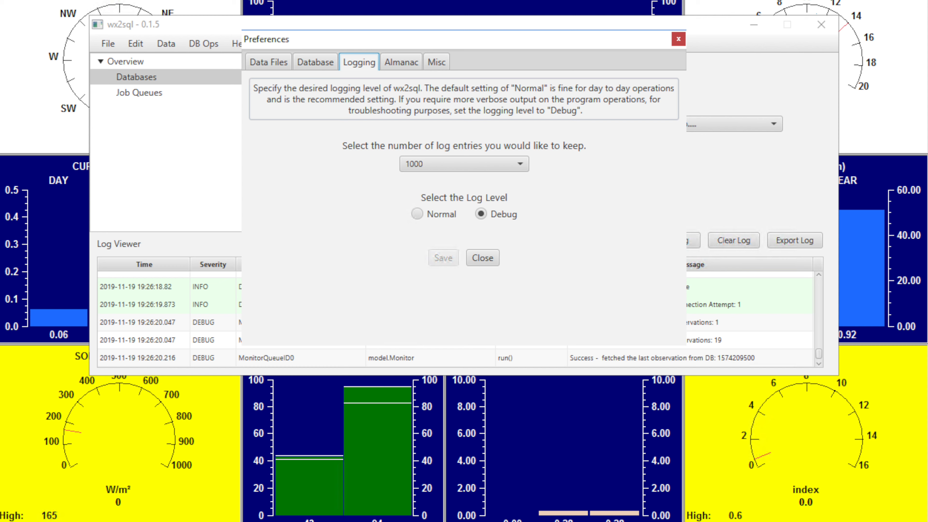
click(401, 62)
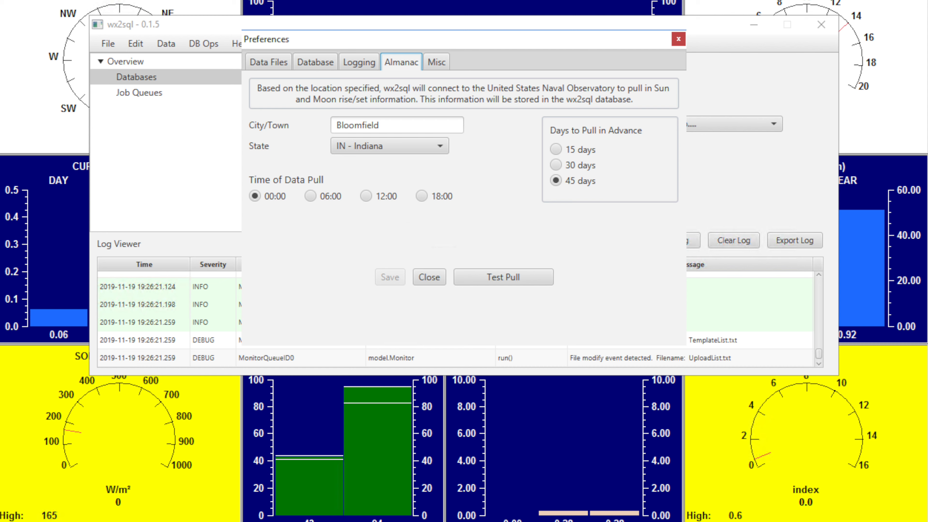
click(436, 61)
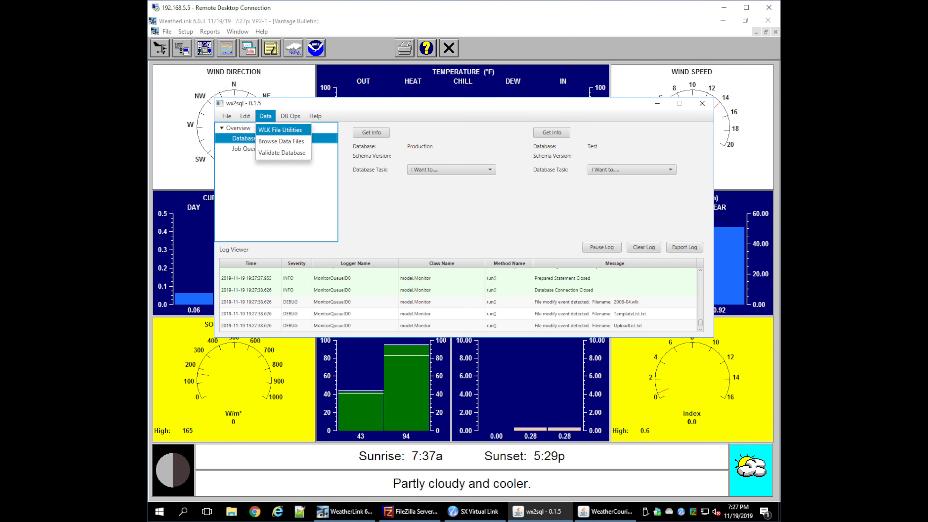
Step: View the WLK File Utilities, then start an Add DB Op job with operation type Monitor
click(280, 129)
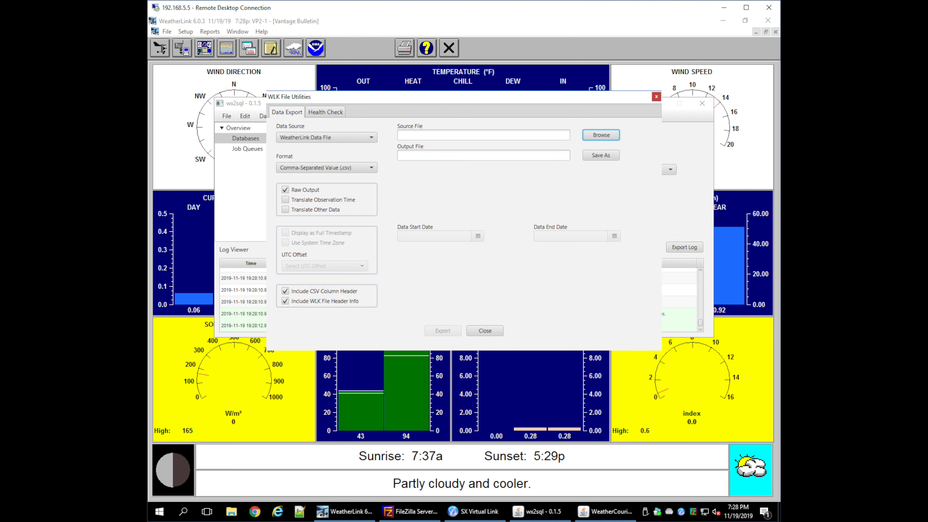
click(324, 112)
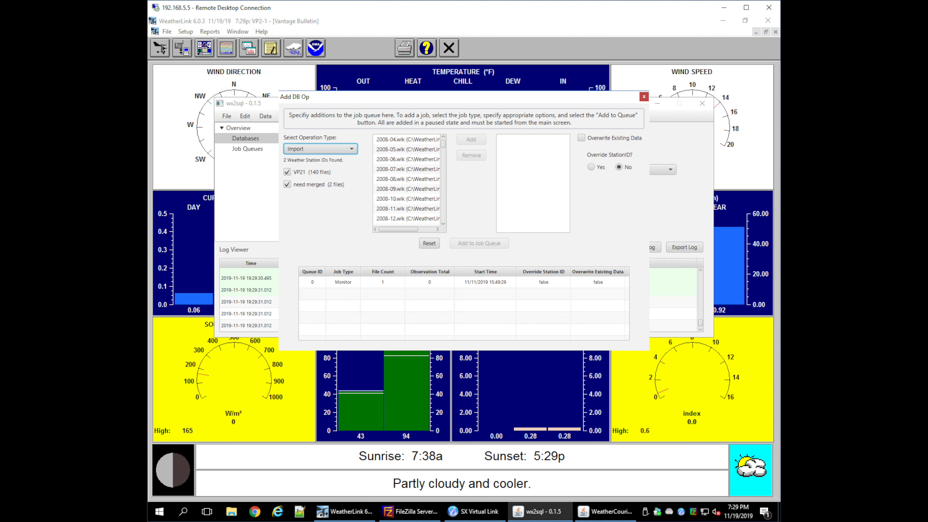
click(319, 149)
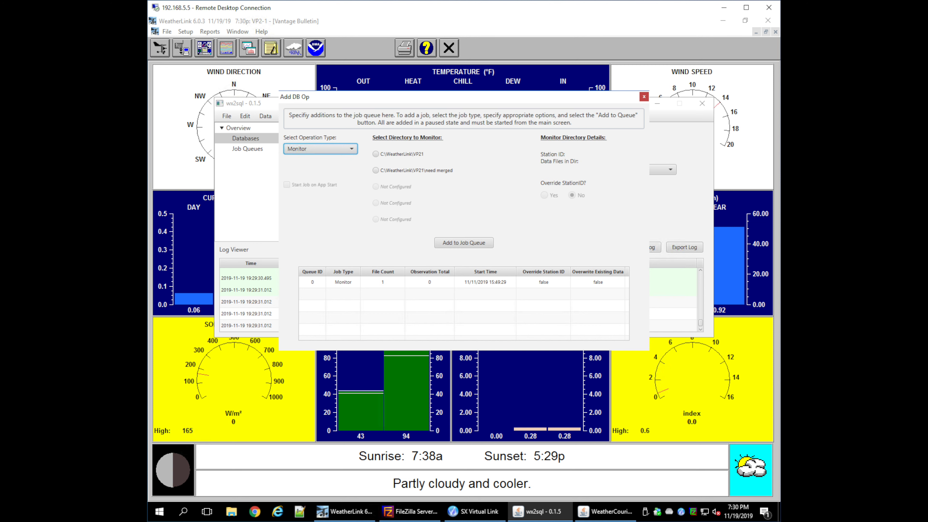